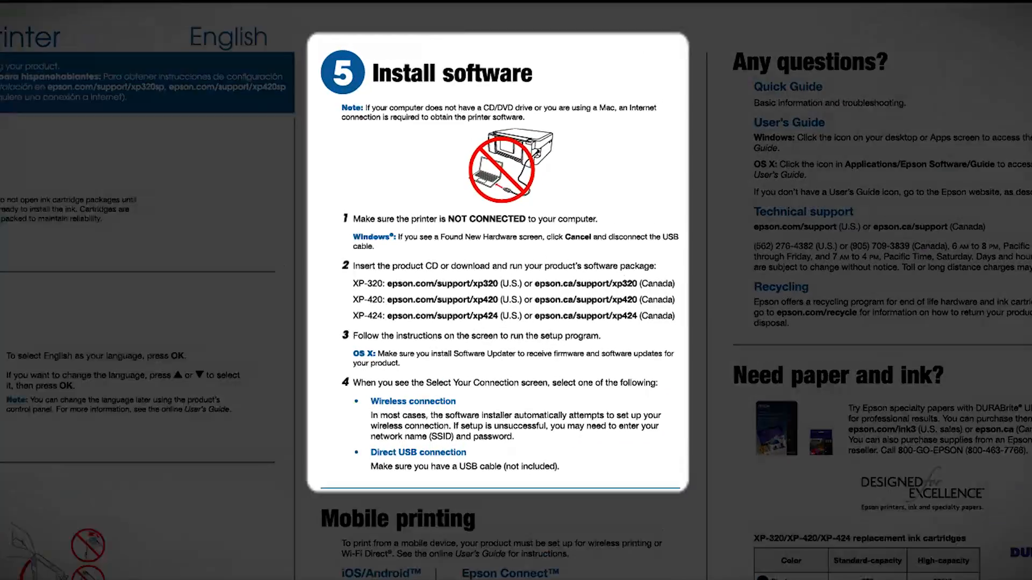
Step: Start installing the EPSON drivers and utilities package from the Custom Install screen
scroll("down", 3)
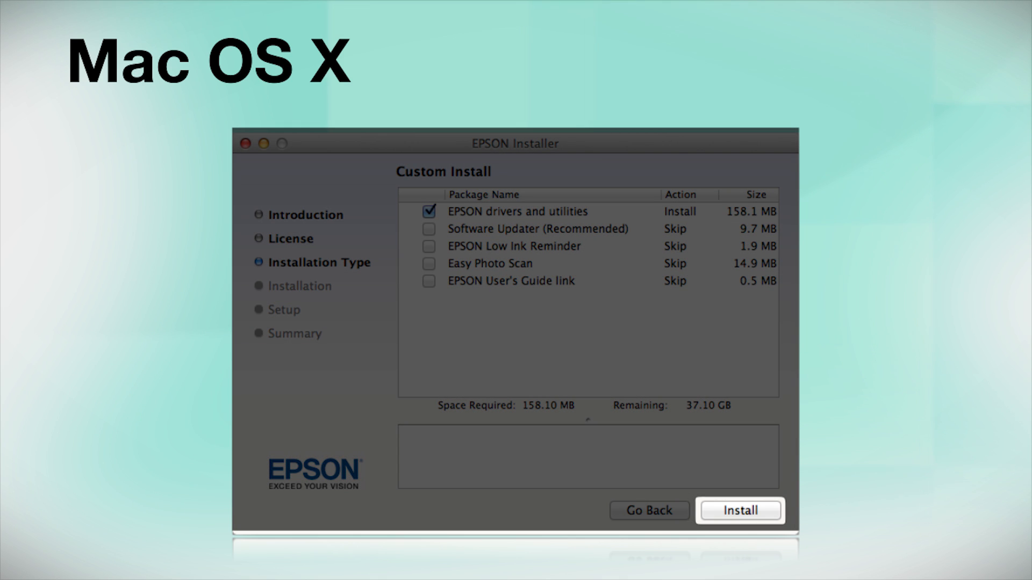
left_click(740, 511)
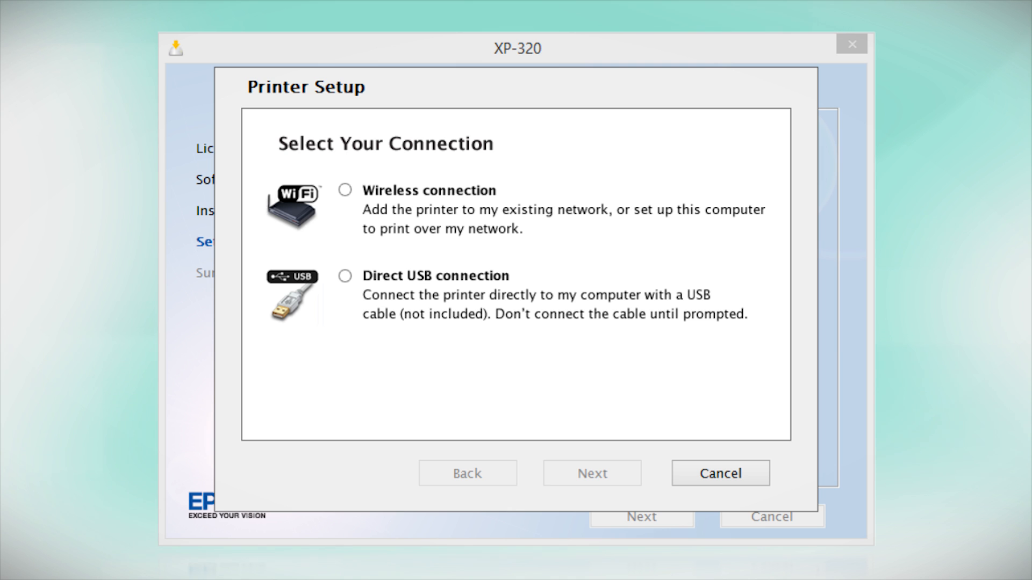
Step: Choose Wireless connection, first-time printer setup, and the Using printer buttons setup method
left_click(345, 190)
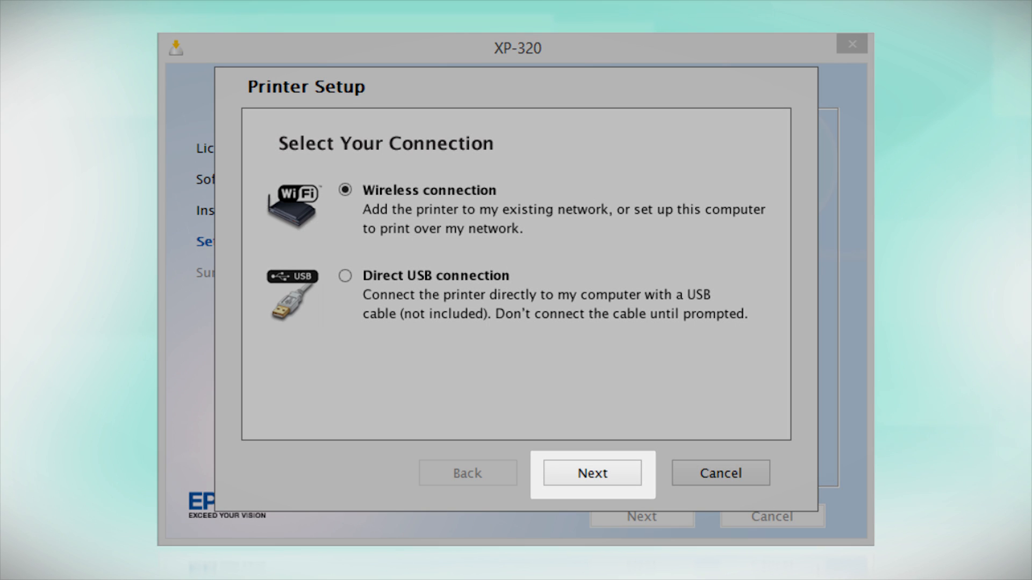
left_click(591, 473)
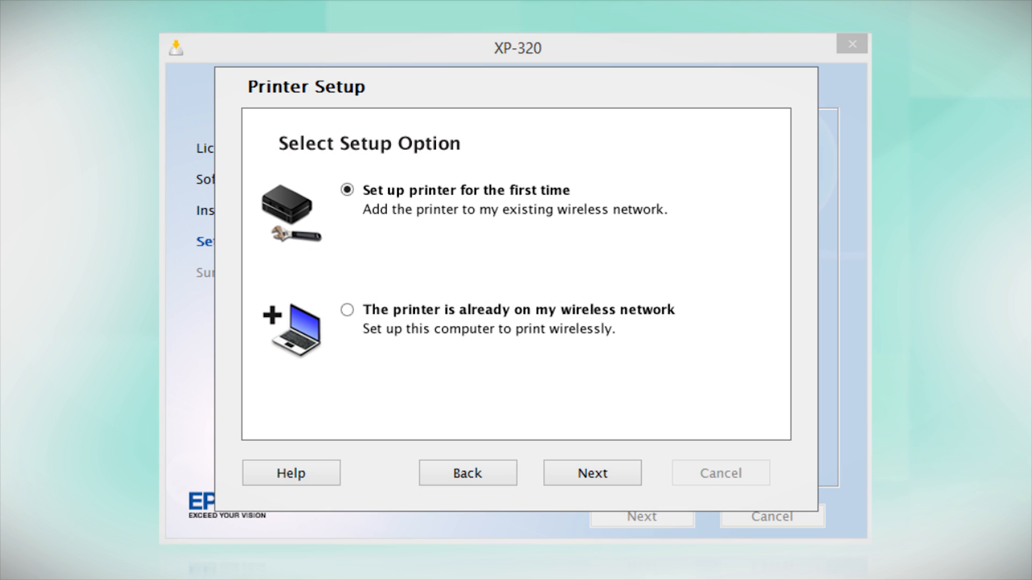
left_click(591, 472)
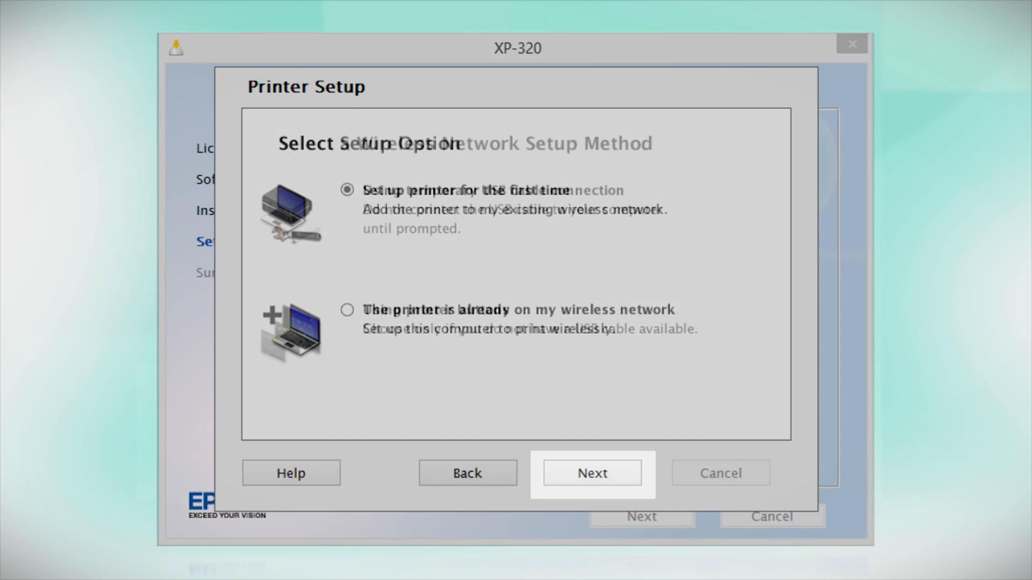
left_click(591, 473)
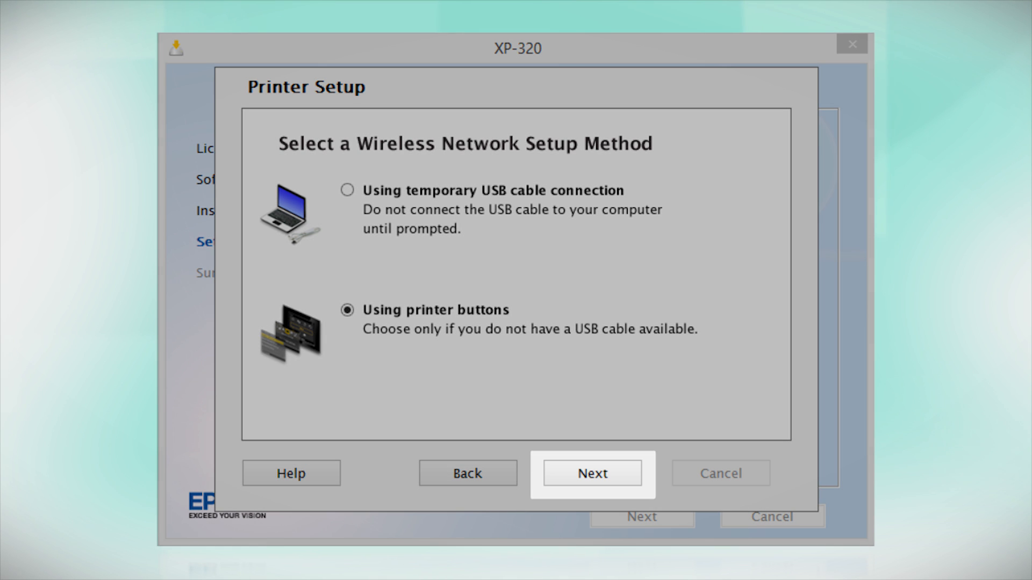
left_click(590, 473)
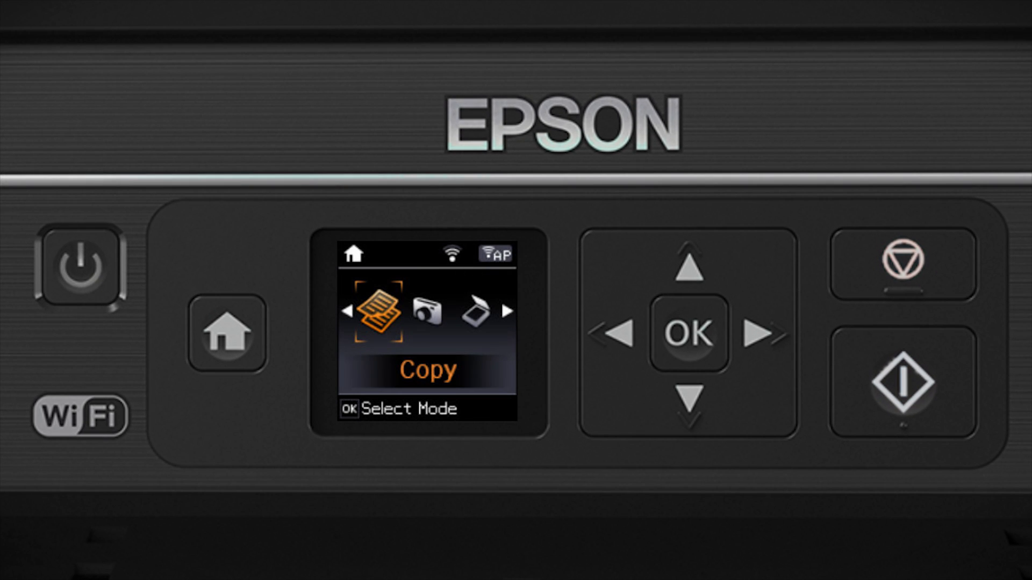
Step: Move the printer's home menu to Wi-Fi Setup and start the Wi-Fi Setup Wizard
left_click(227, 335)
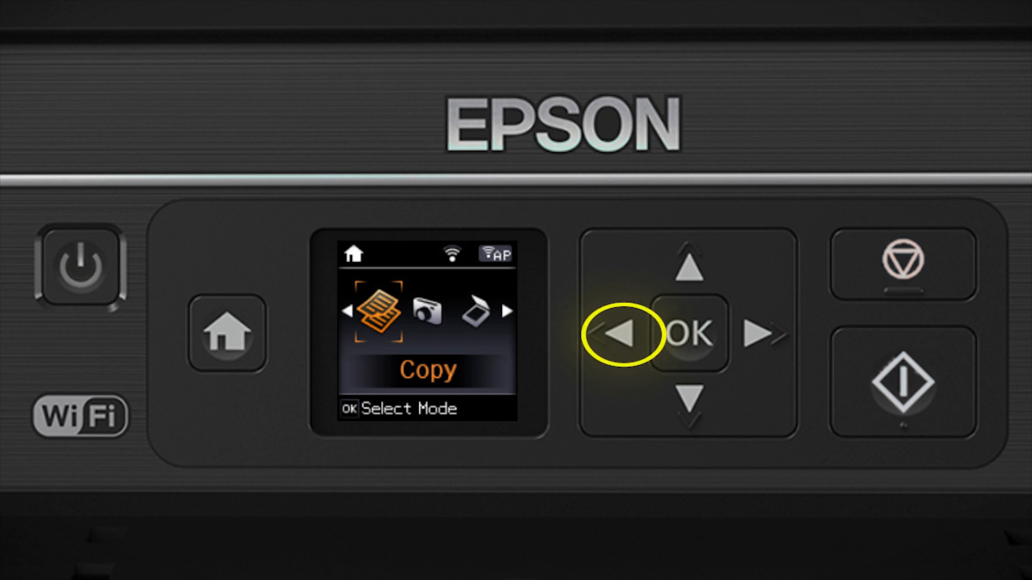
left_click(617, 334)
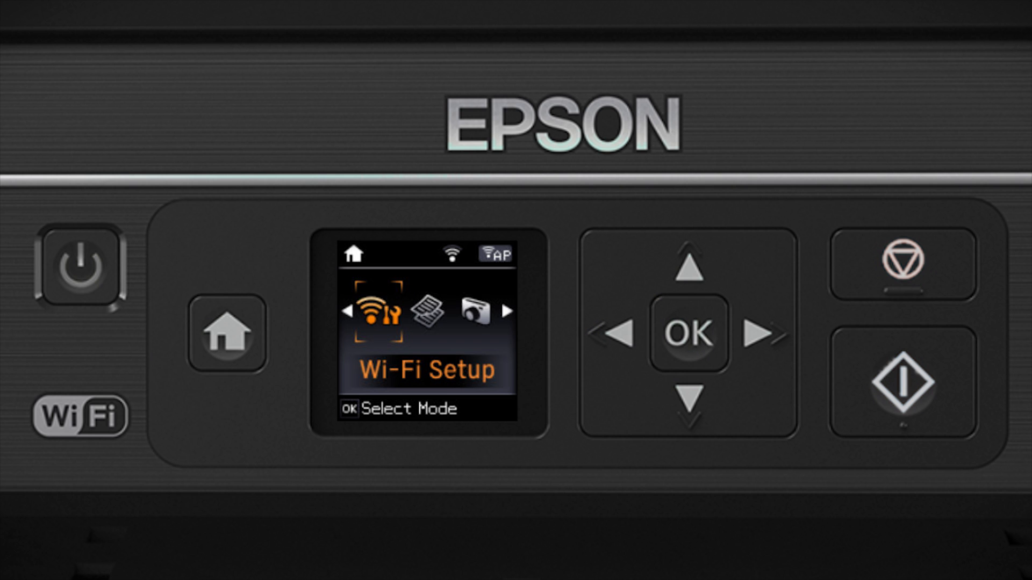
left_click(687, 332)
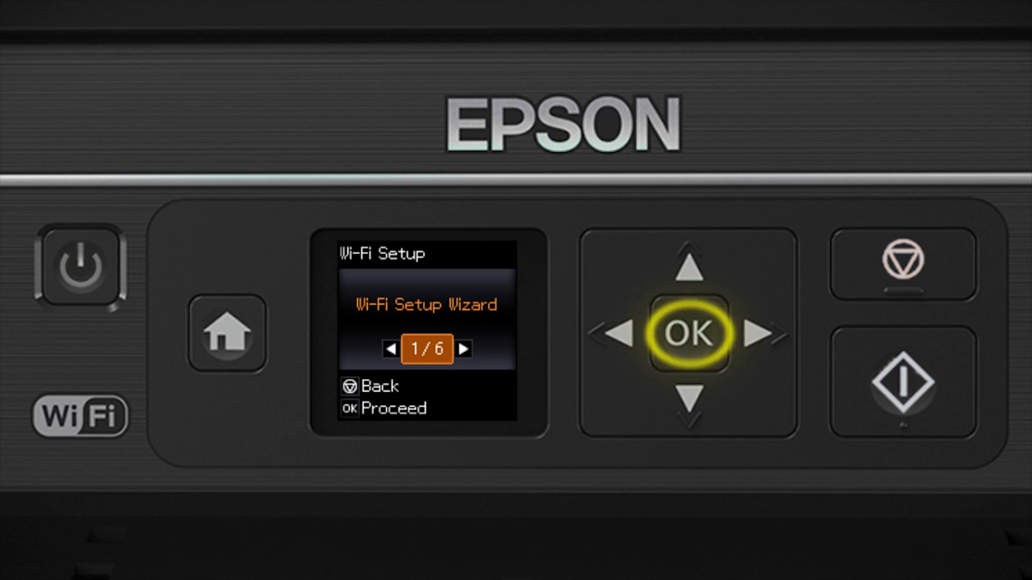
left_click(686, 332)
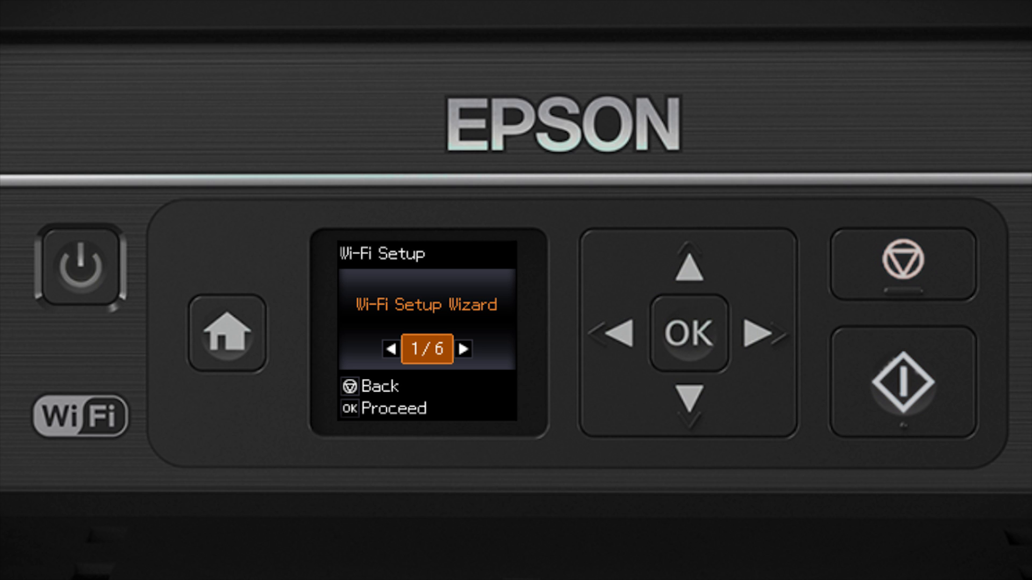
left_click(687, 332)
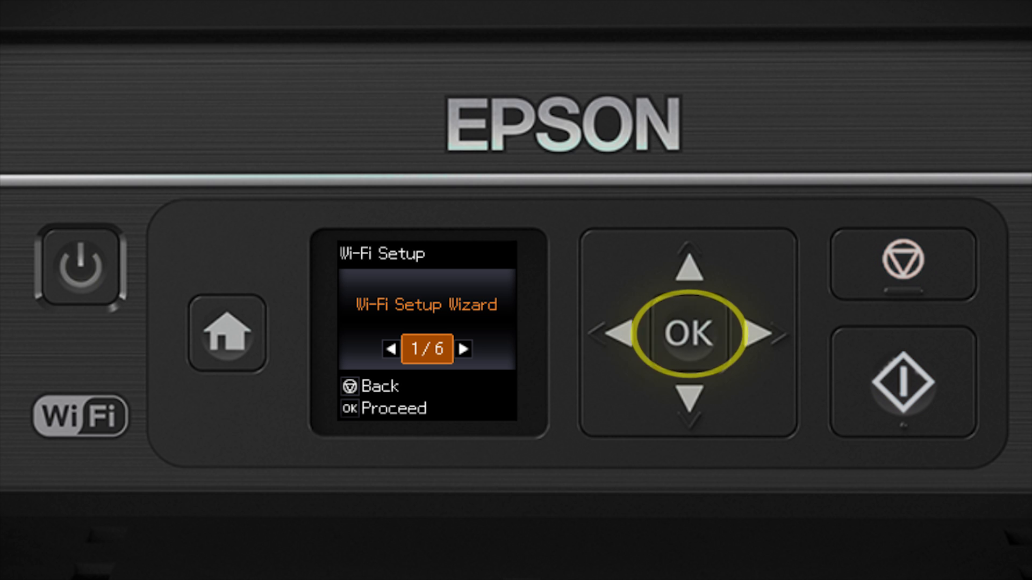
Step: Choose My_home's WiFi from the listed networks, reaching the Enter Password screen
left_click(687, 332)
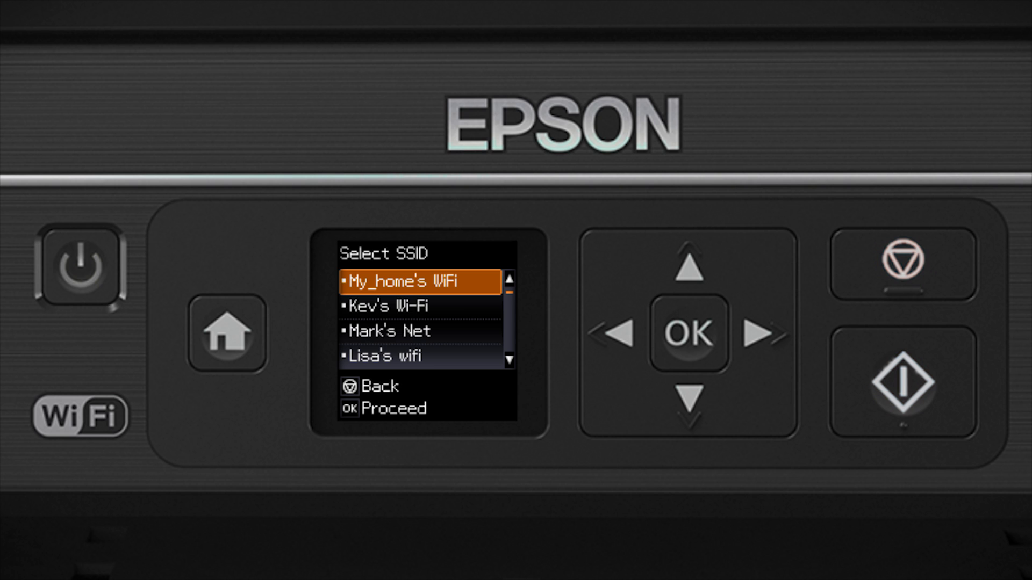
left_click(688, 393)
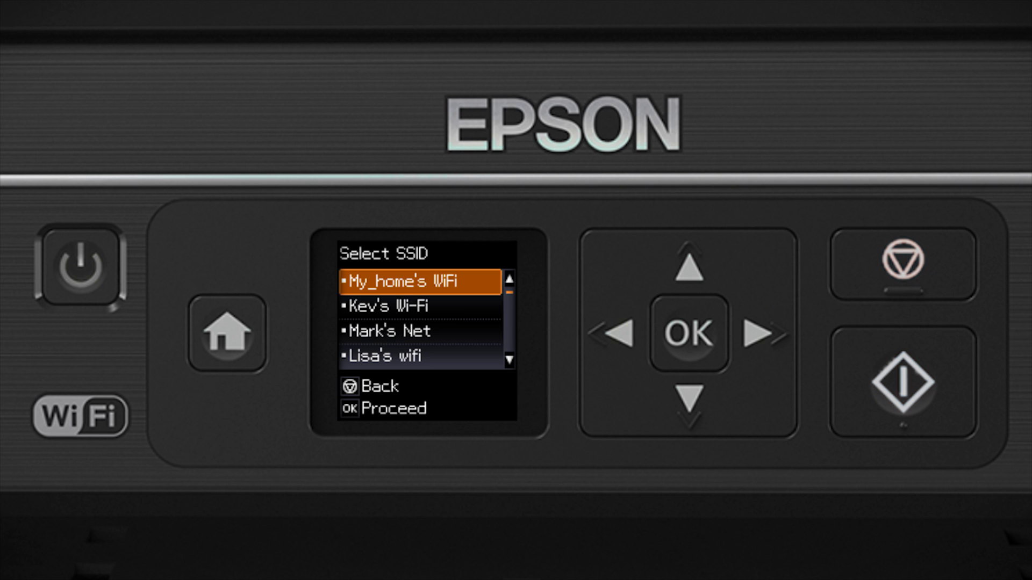
left_click(687, 331)
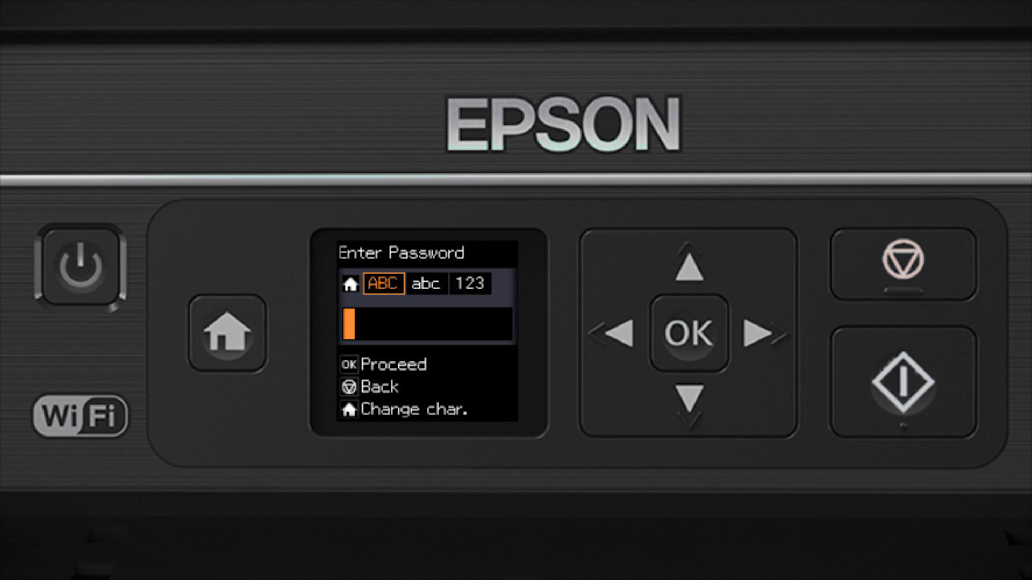
Step: Enter the Wi-Fi password characters with the arrow buttons, ending in a digit, and submit it with OK
left_click(690, 269)
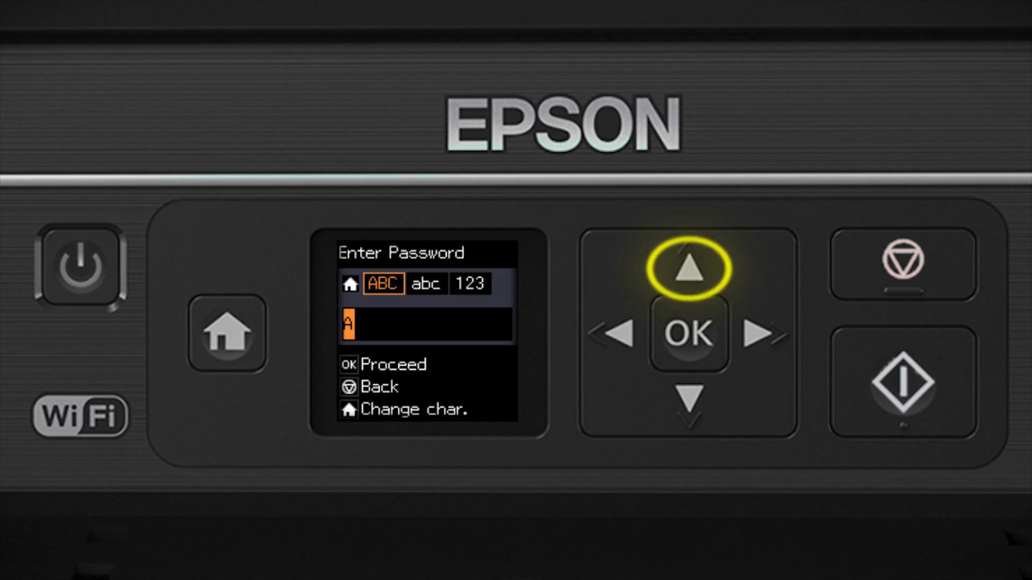
left_click(690, 269)
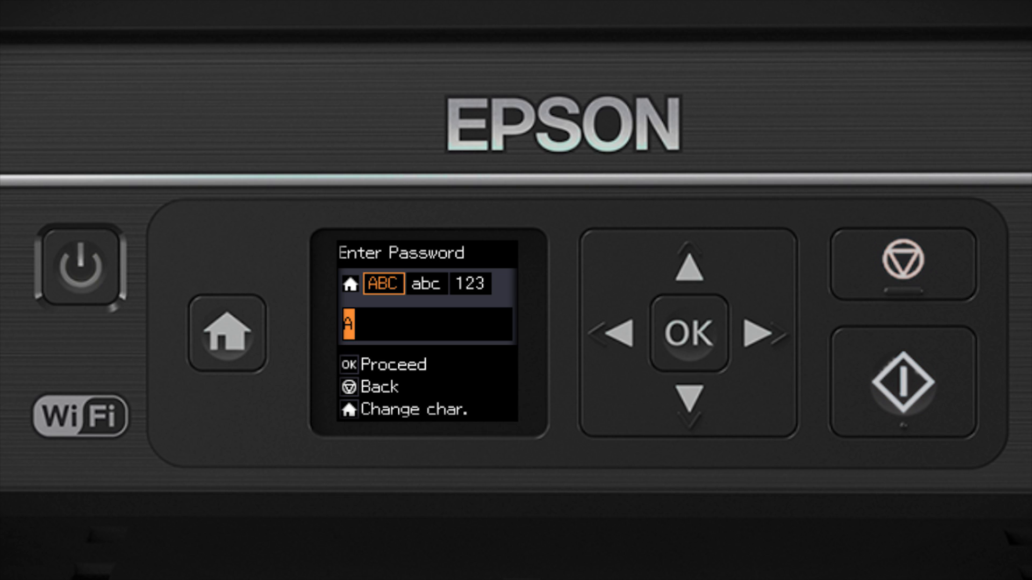
left_click(227, 334)
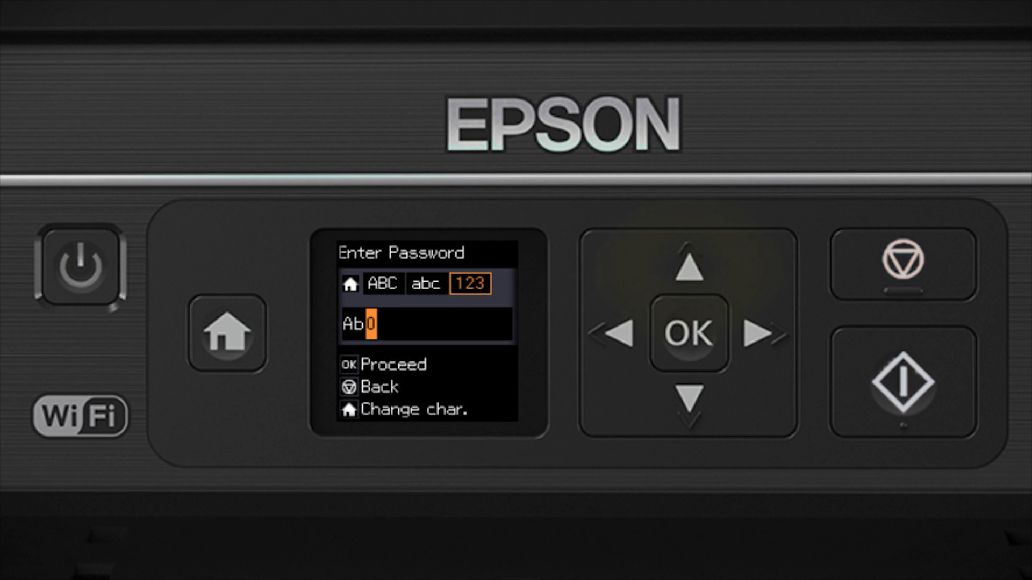
left_click(690, 270)
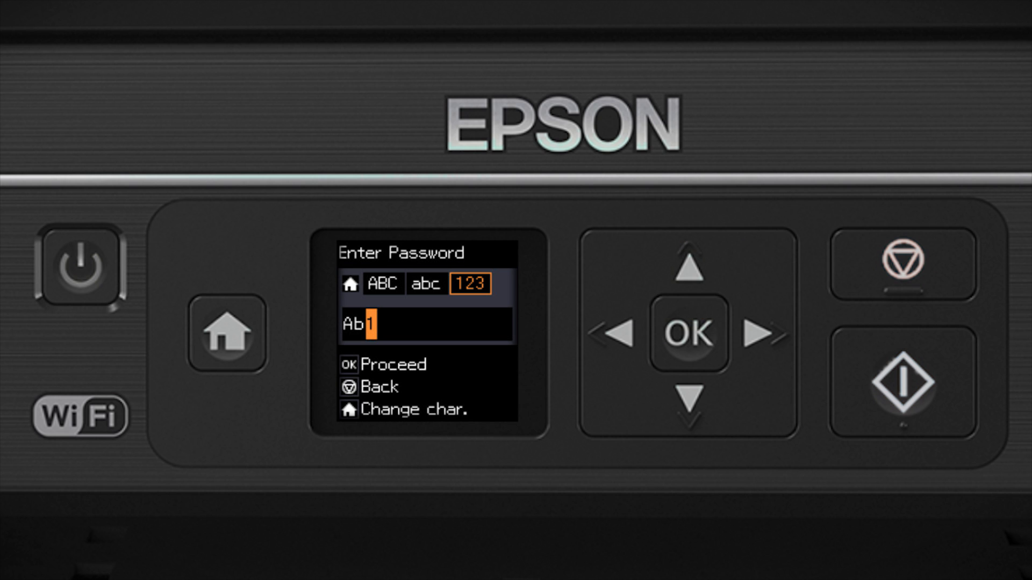
left_click(688, 333)
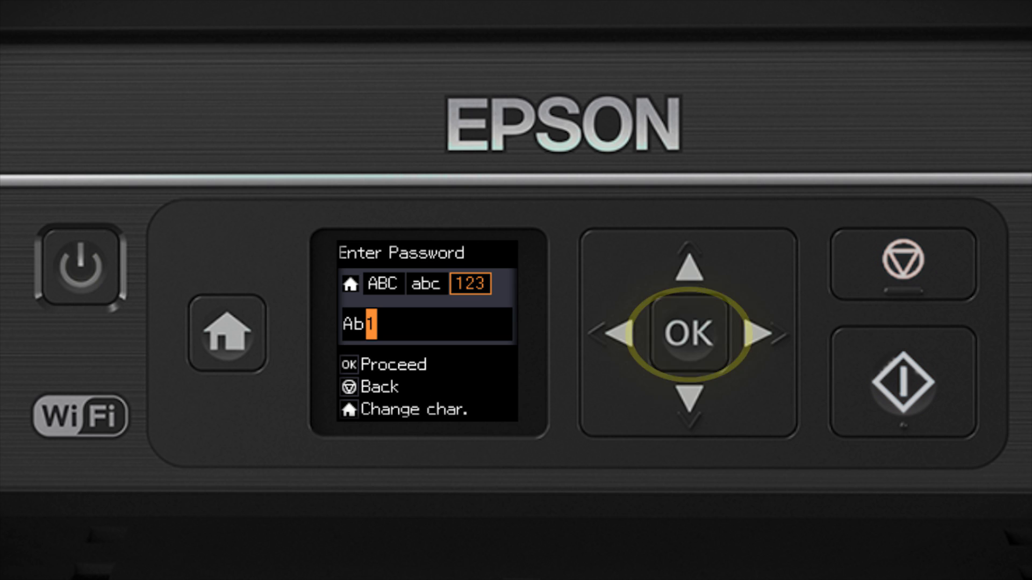
left_click(688, 333)
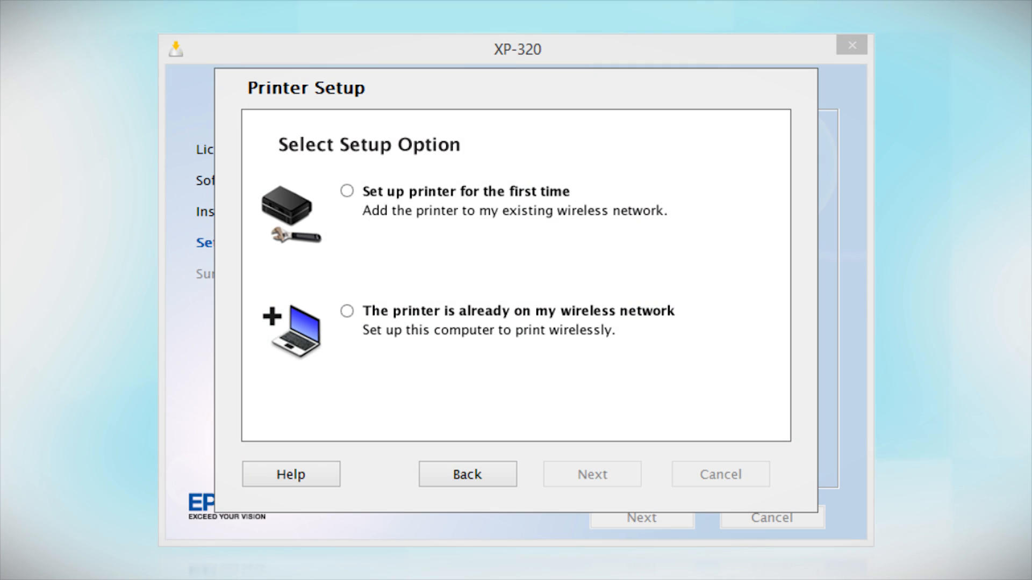
Step: Select 'The printer is already on my wireless network' in Select Setup Option
left_click(347, 312)
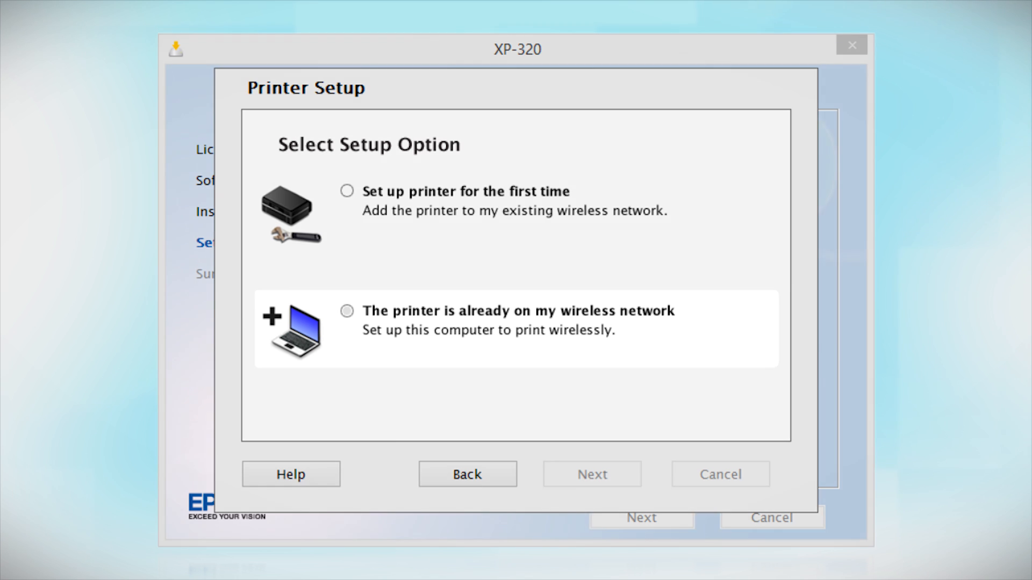
left_click(347, 311)
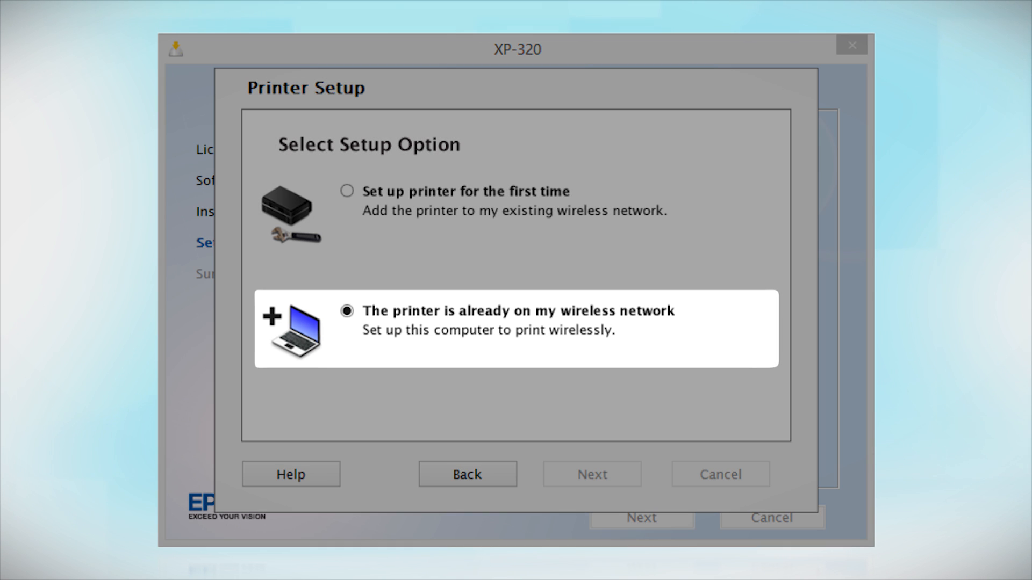